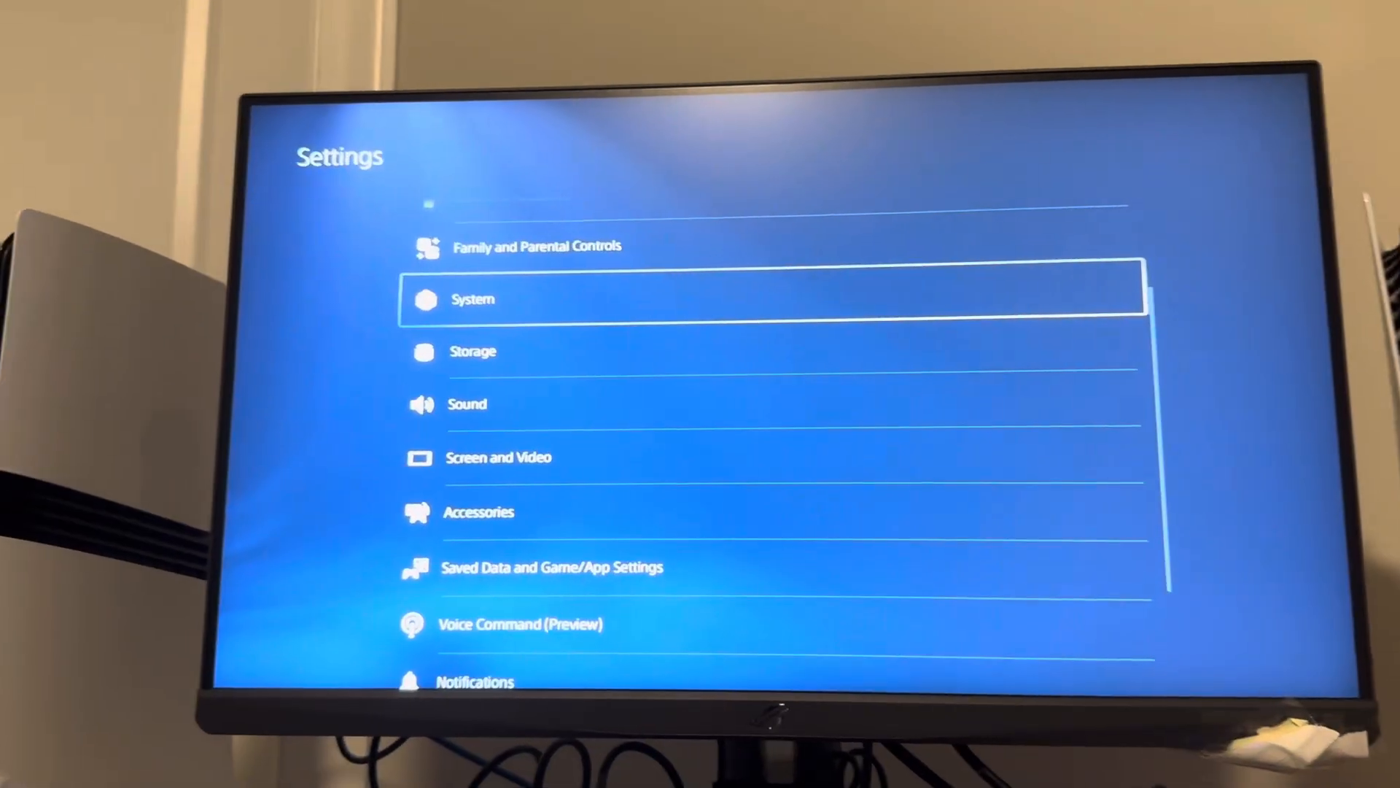
# Select Screen and Video from the Settings list, landing on Video Output.
pyautogui.scroll(-3)
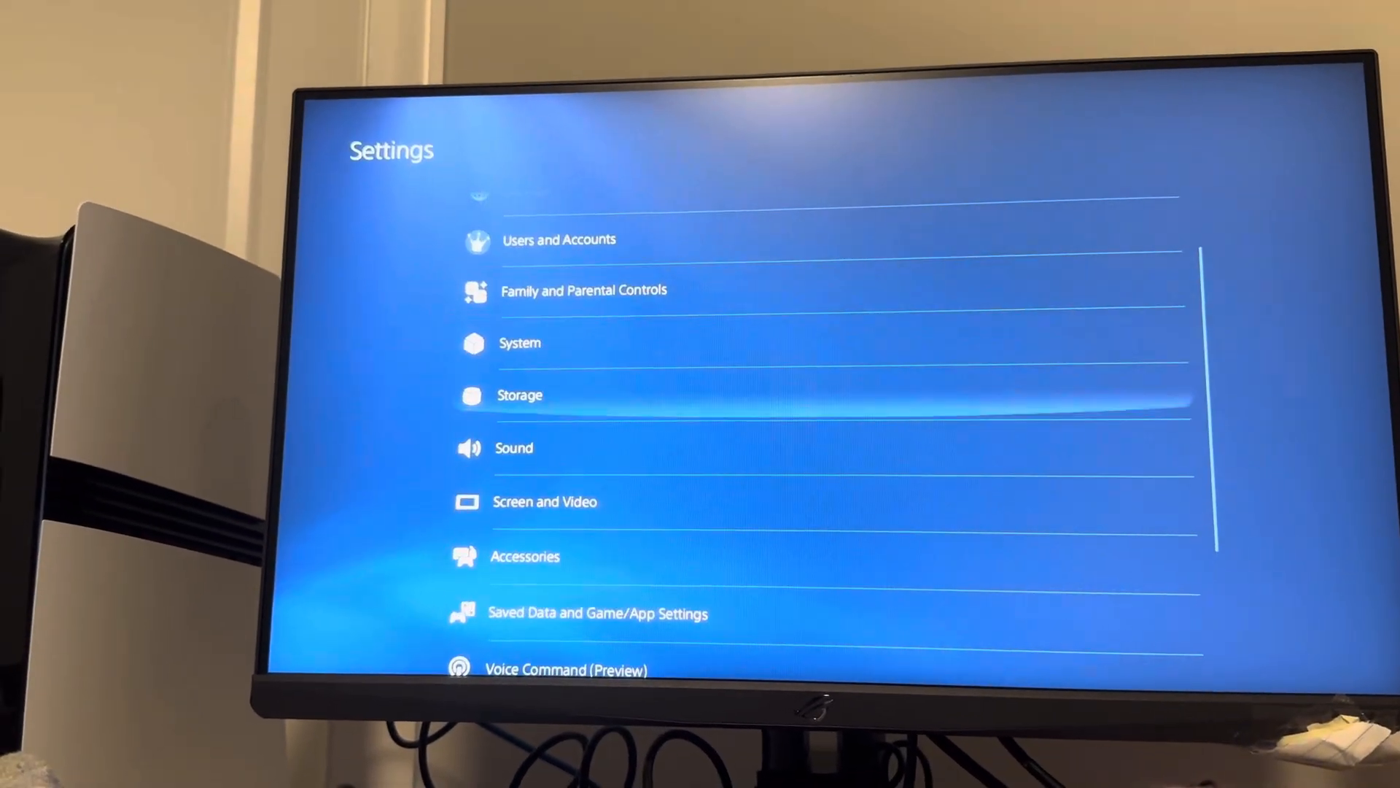
pyautogui.click(543, 501)
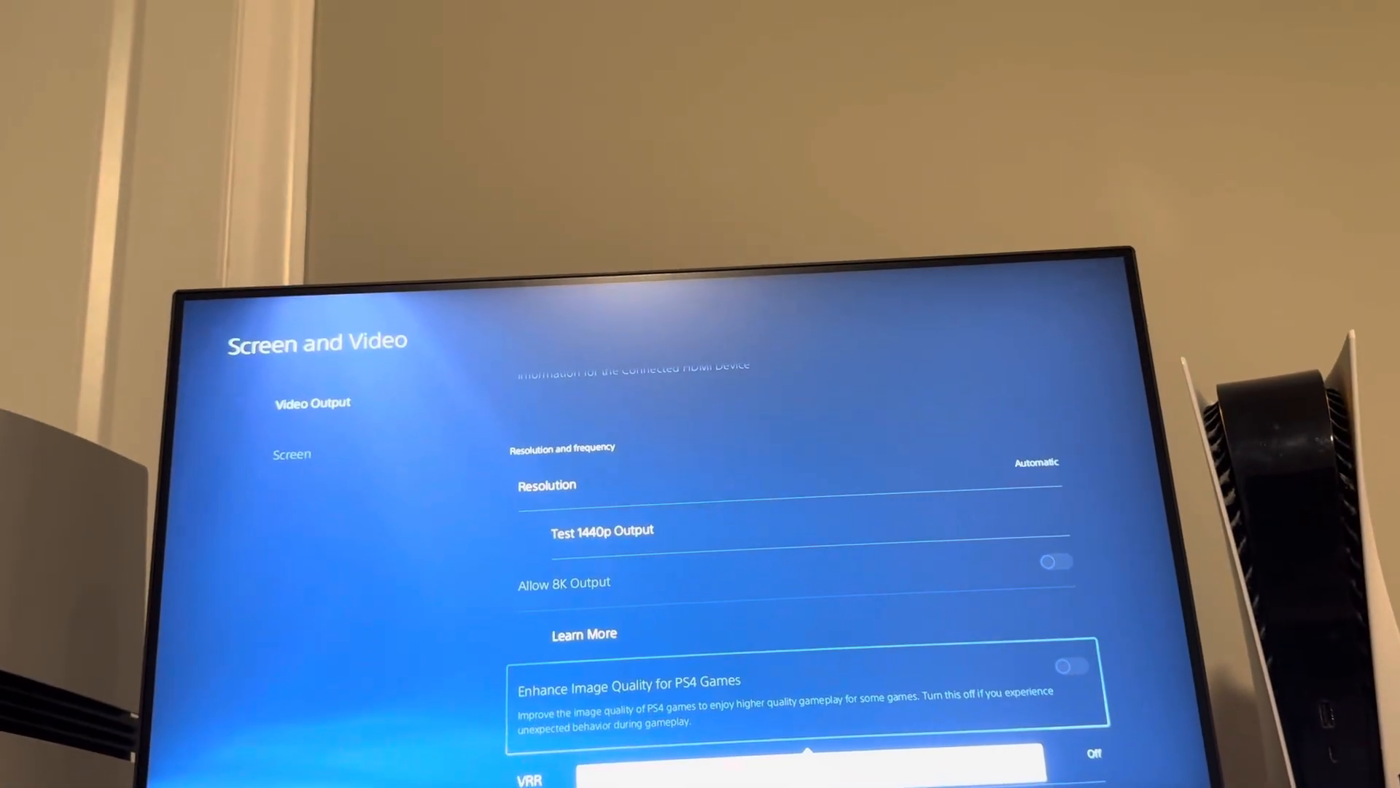
# Scroll past VRR and Apply to Unsupported Games to the ALLM, Video Transfer Rate and HDR entries.
pyautogui.scroll(-3)
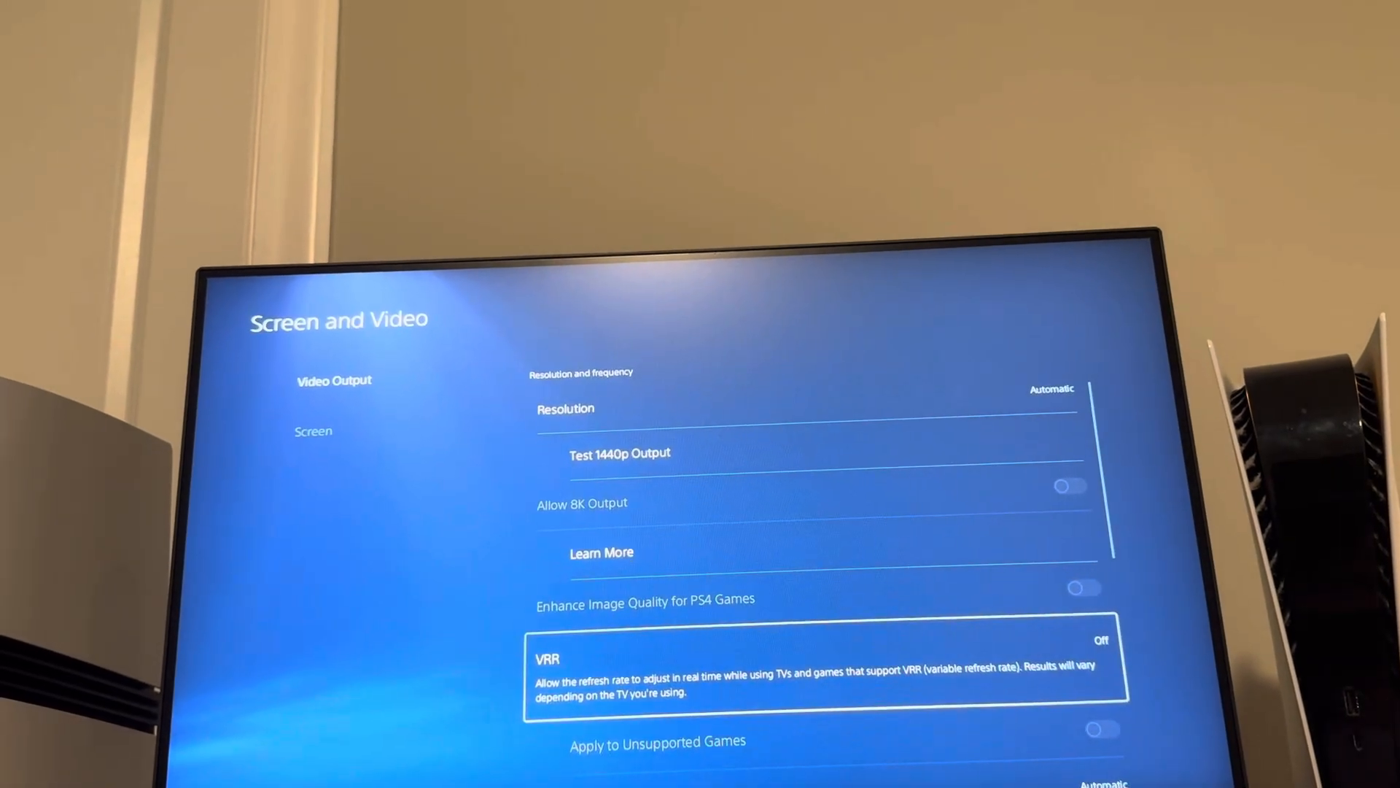
pyautogui.scroll(-3)
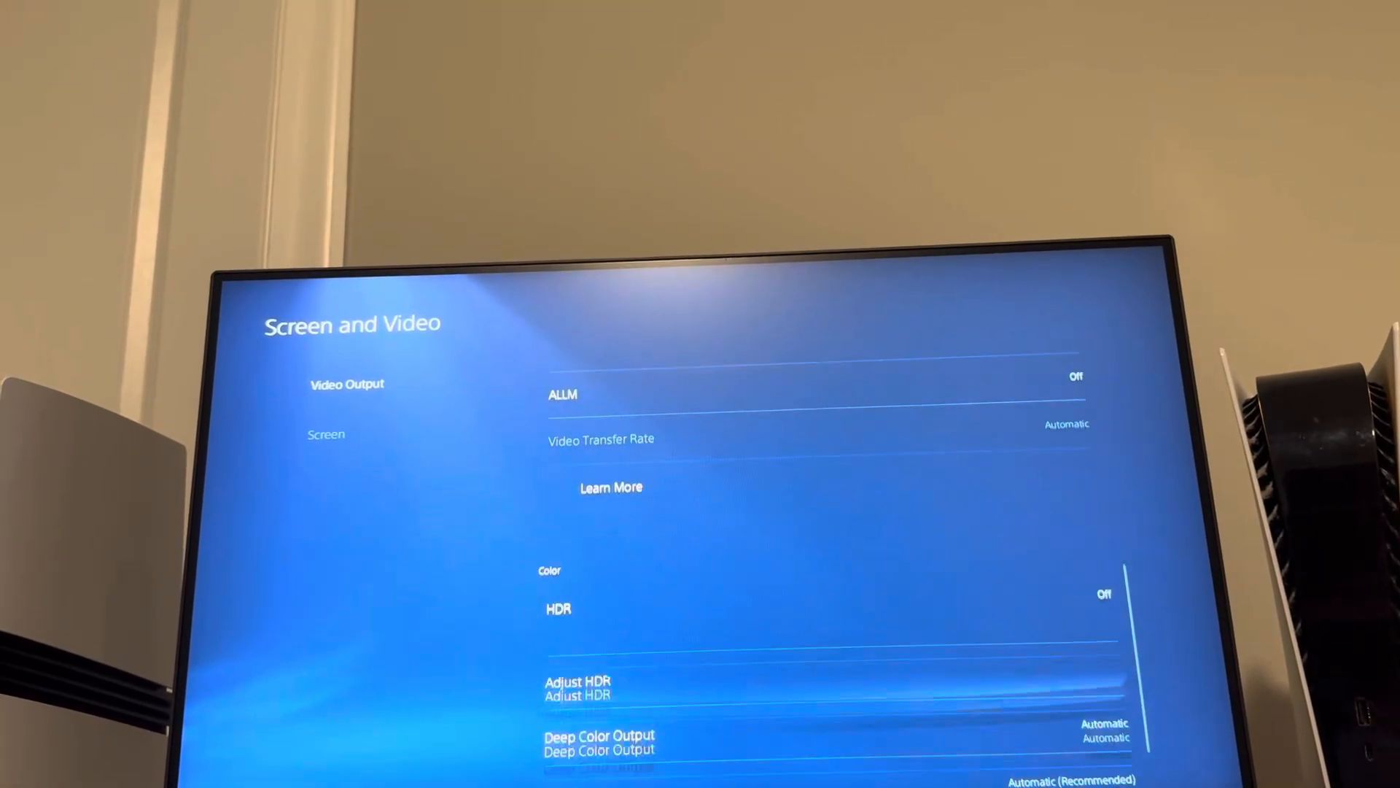